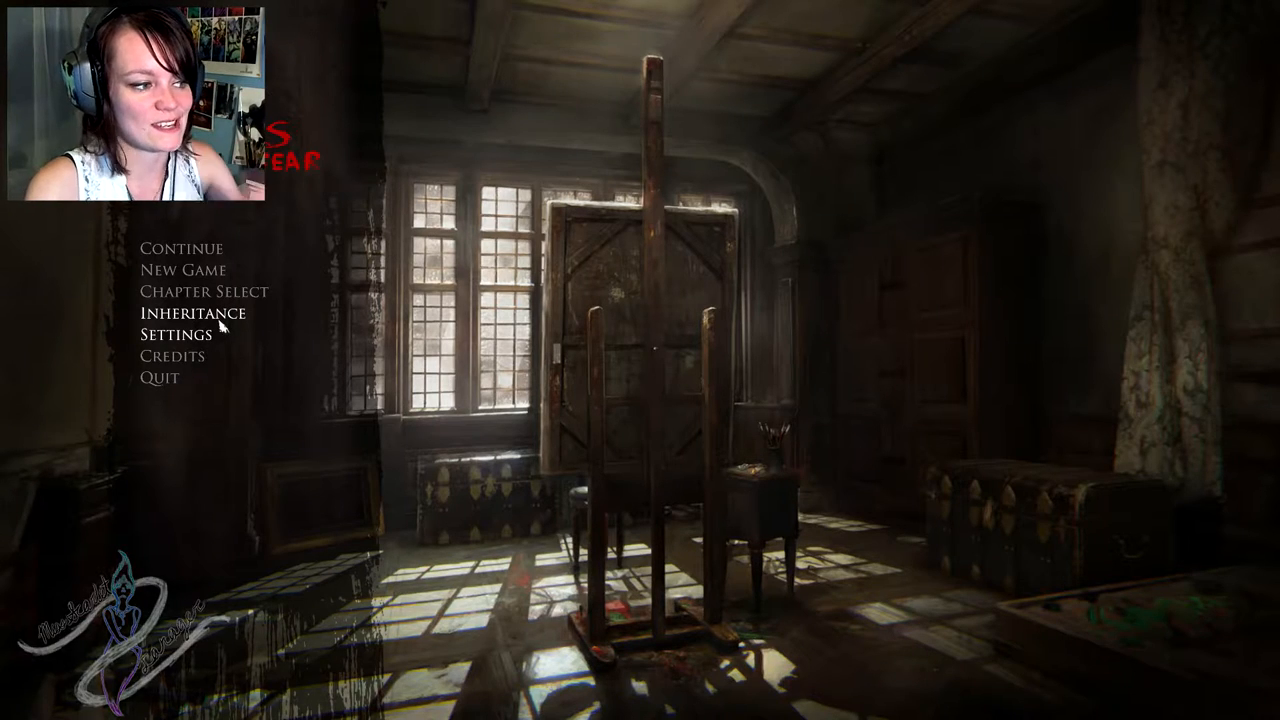
{"action": "left_click", "coordinate": [192, 313]}
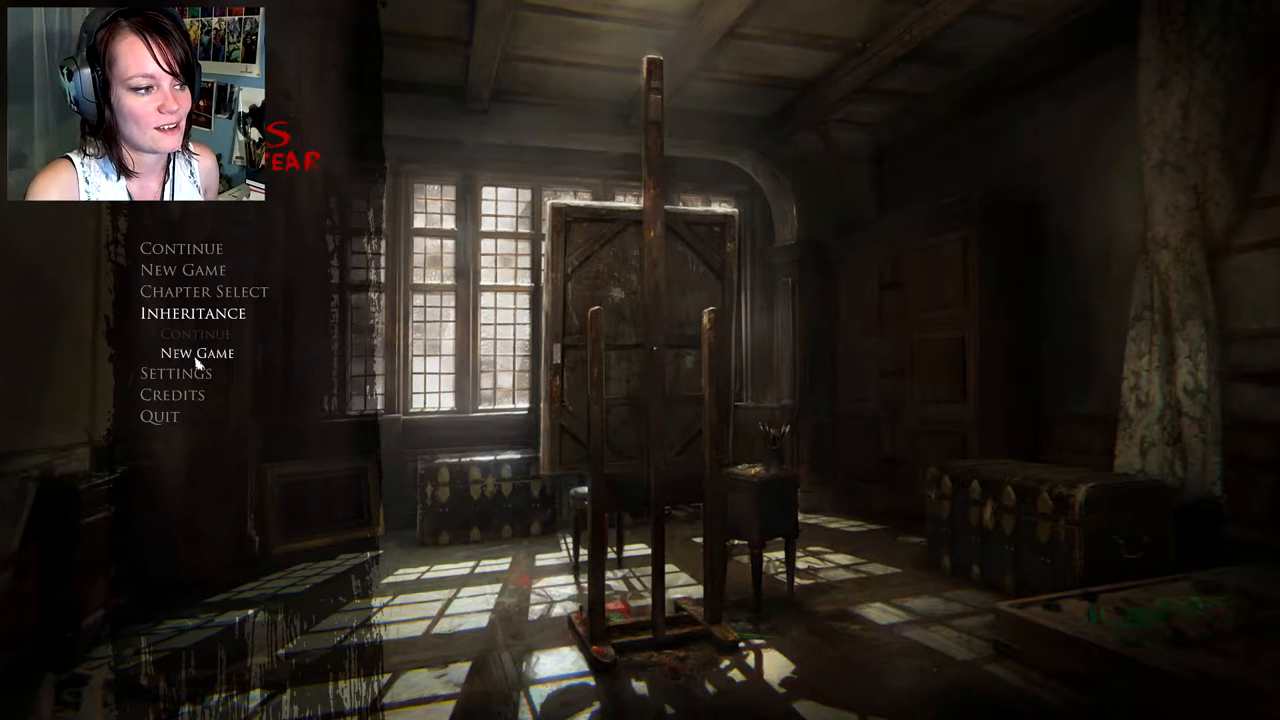
{"action": "left_click", "coordinate": [196, 353]}
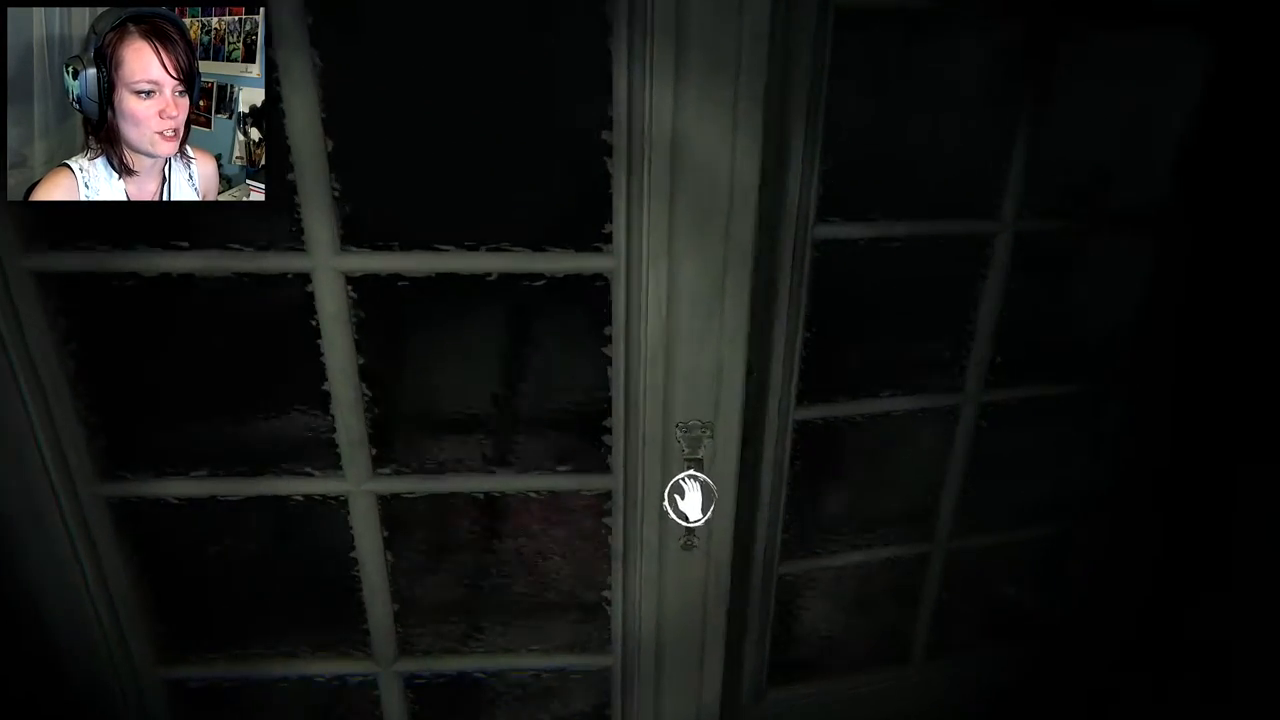
{"action": "left_click", "coordinate": [685, 500]}
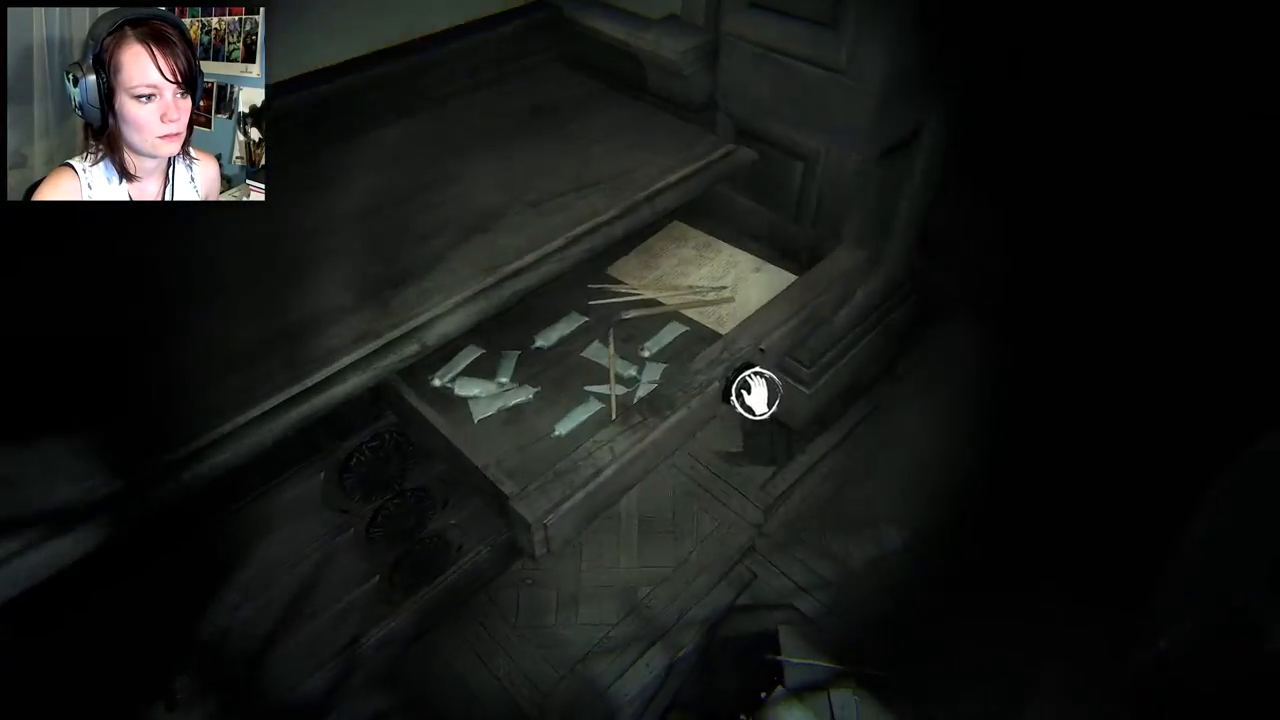
{"action": "left_click", "coordinate": [755, 390]}
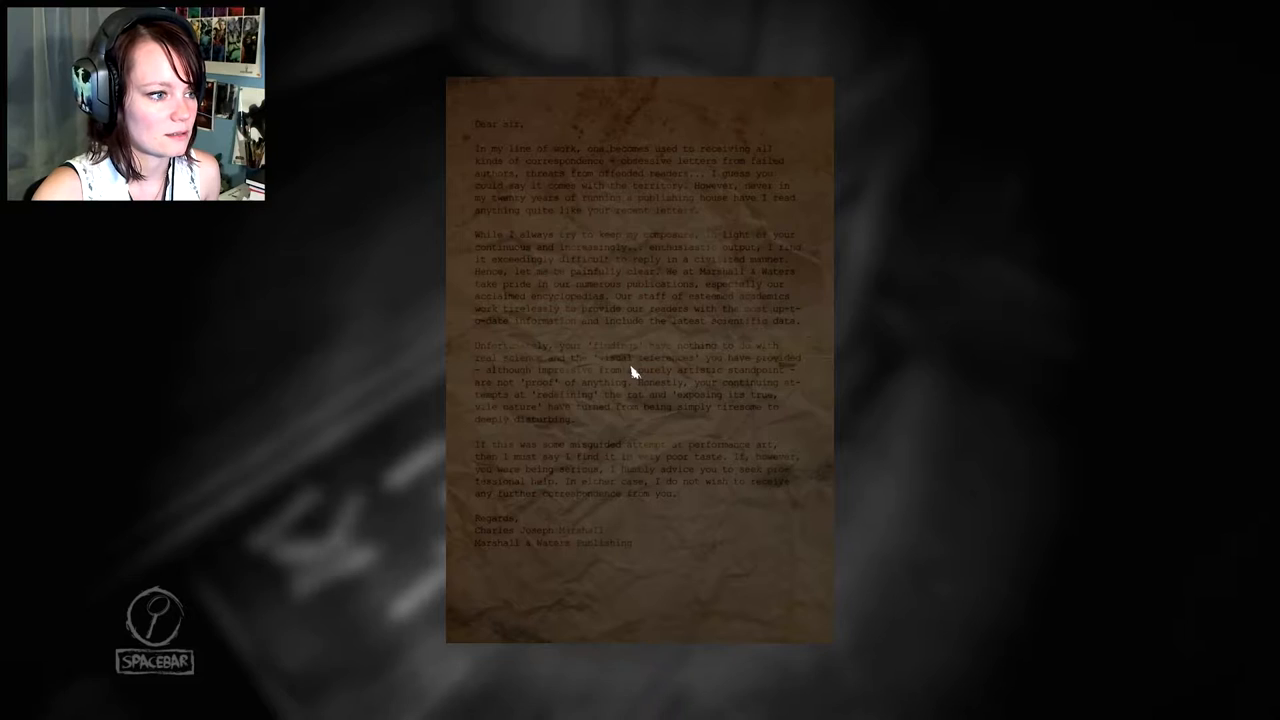
{"action": "key", "text": "space"}
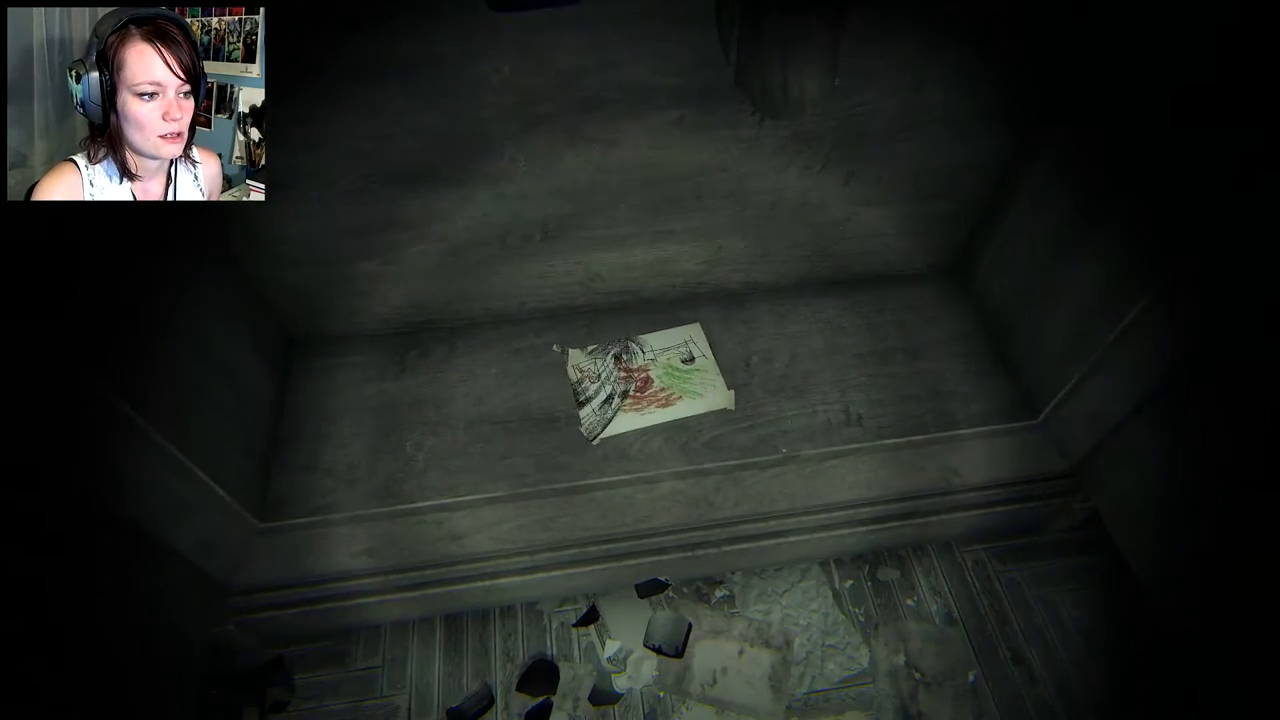
{"action": "left_click", "coordinate": [628, 380]}
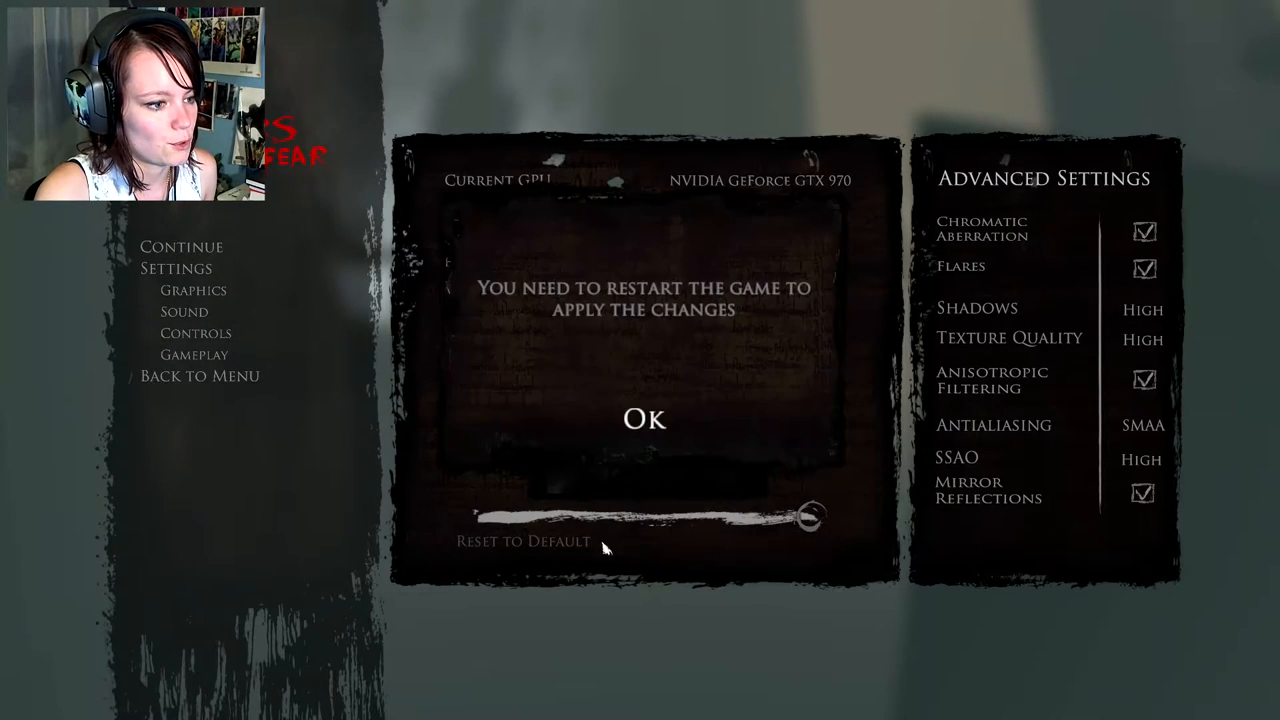
{"action": "left_click", "coordinate": [645, 419]}
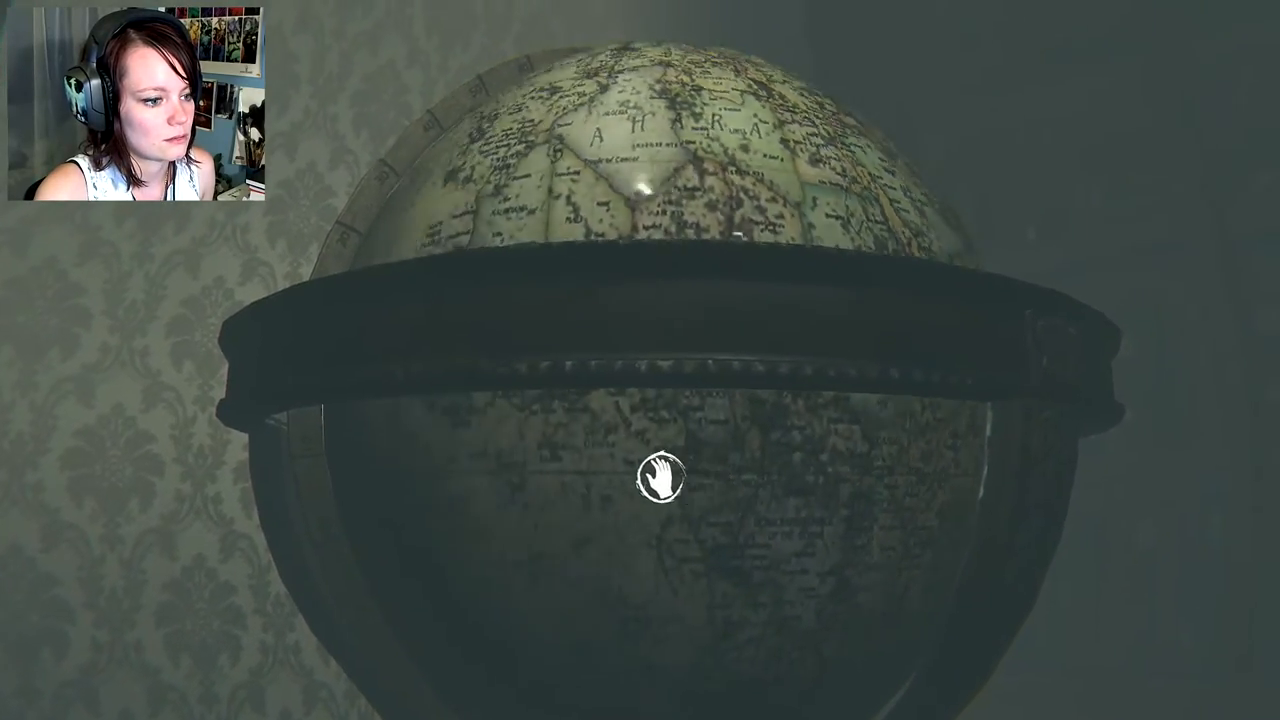
{"action": "left_click_drag", "start_coordinate": [658, 478], "coordinate": [350, 580]}
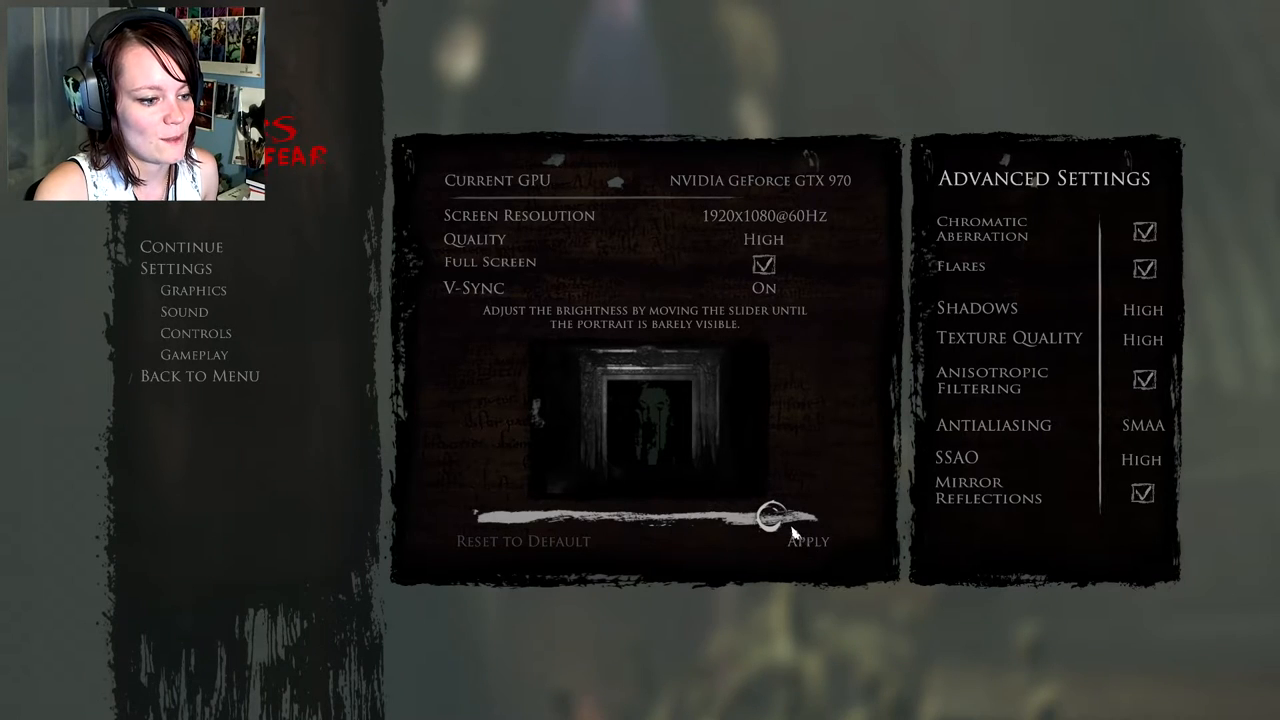
{"action": "left_click_drag", "start_coordinate": [775, 517], "coordinate": [670, 517]}
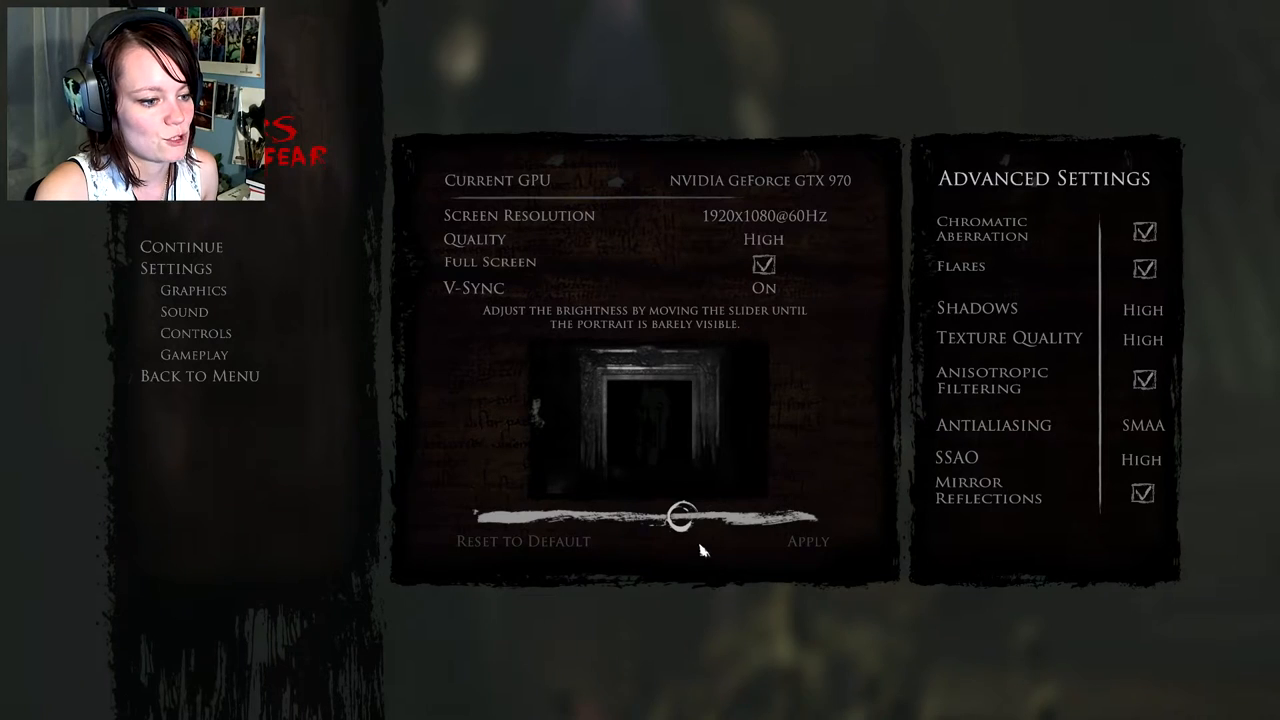
{"action": "left_click", "coordinate": [807, 541]}
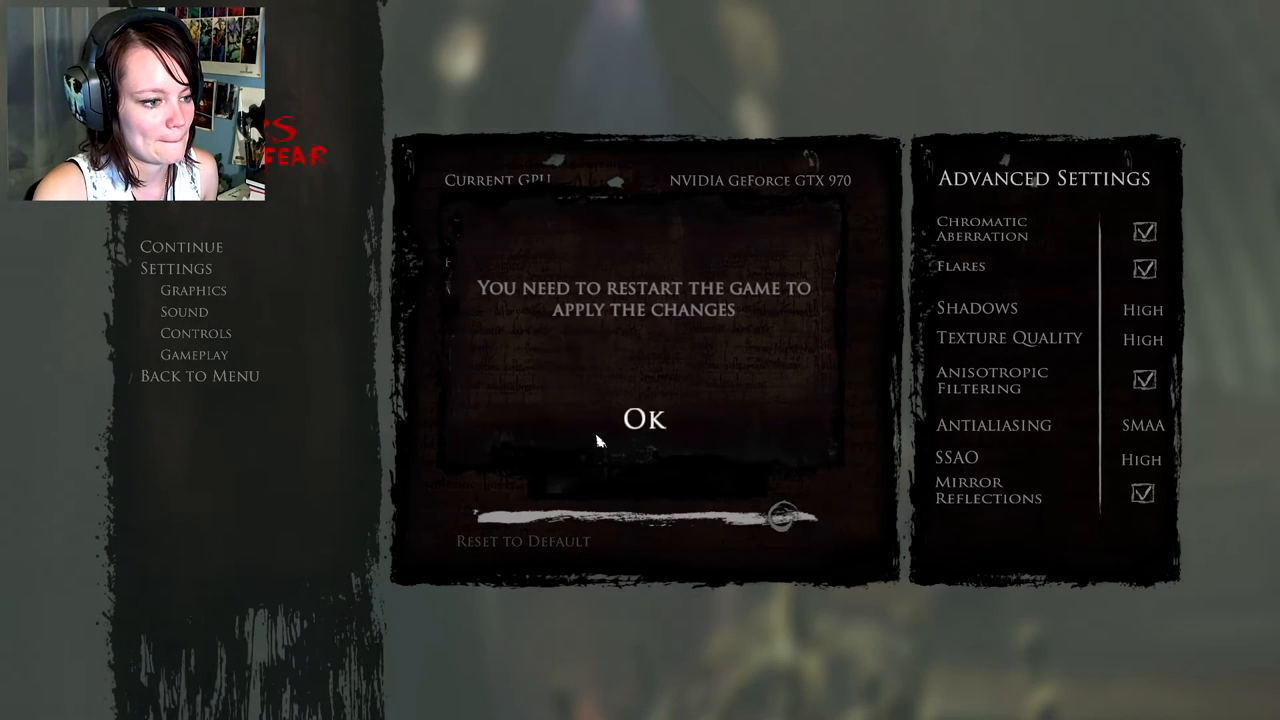
{"action": "left_click", "coordinate": [645, 419]}
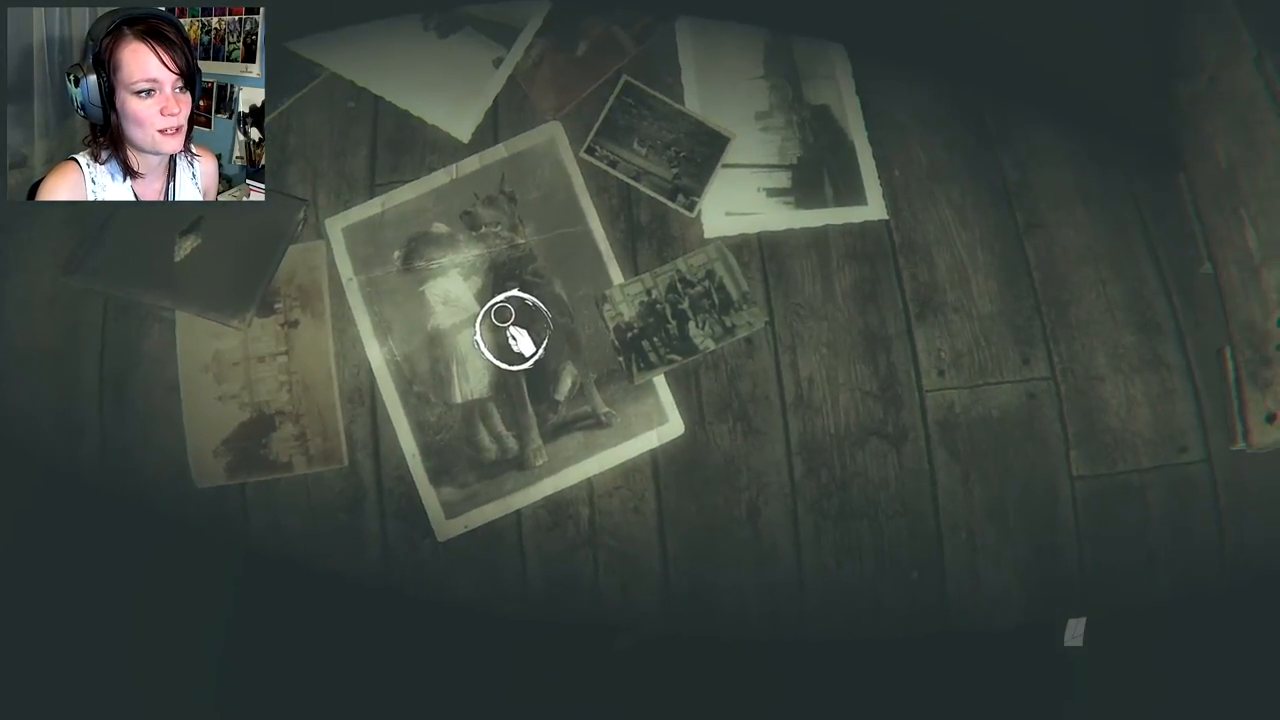
{"action": "left_click", "coordinate": [510, 335]}
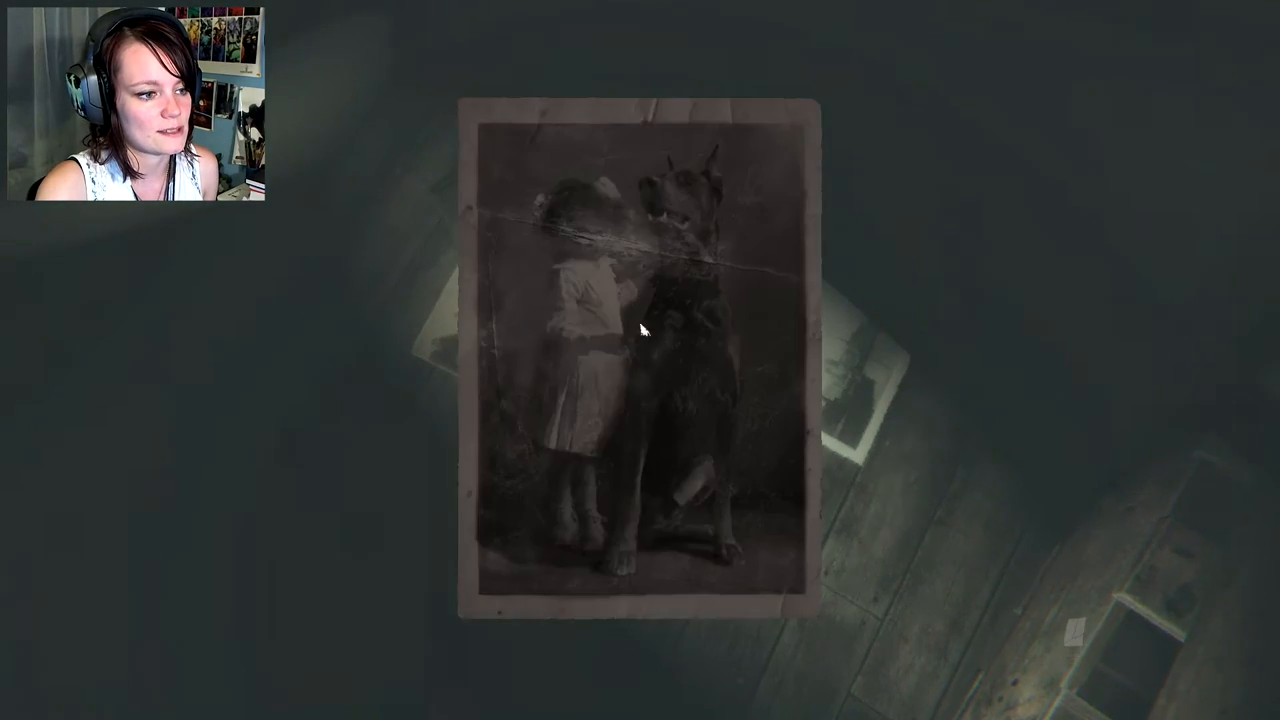